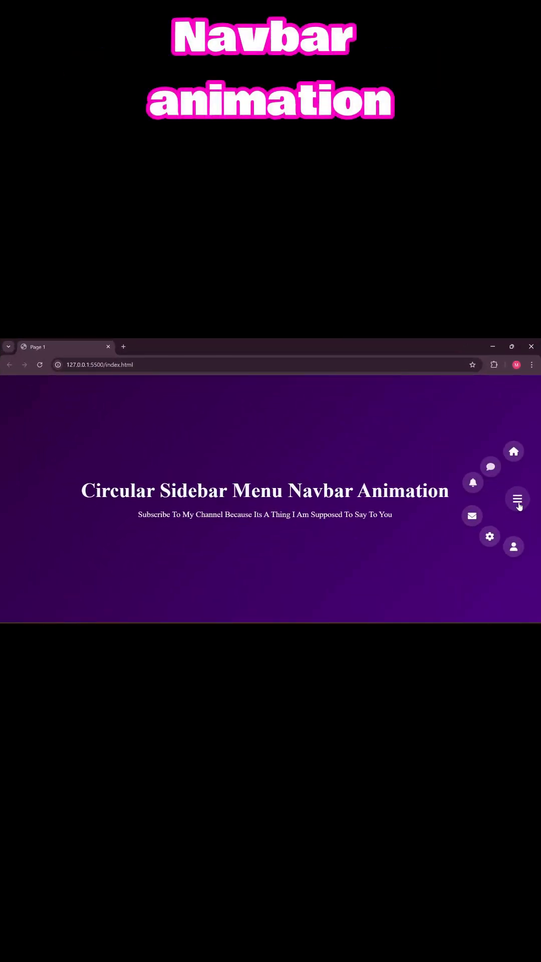
{"action": "left_click", "coordinate": [517, 499]}
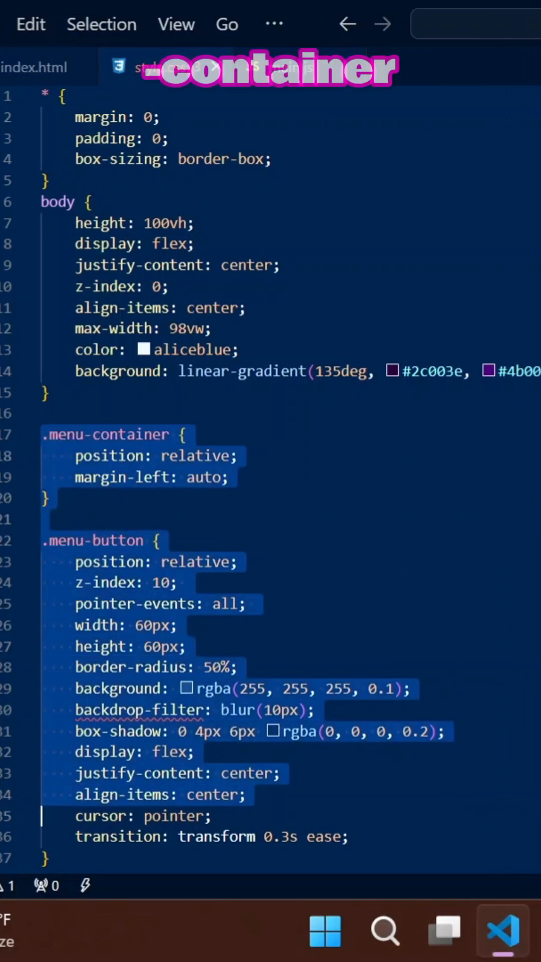
{"action": "scroll", "scroll_direction": "down", "scroll_amount": 3}
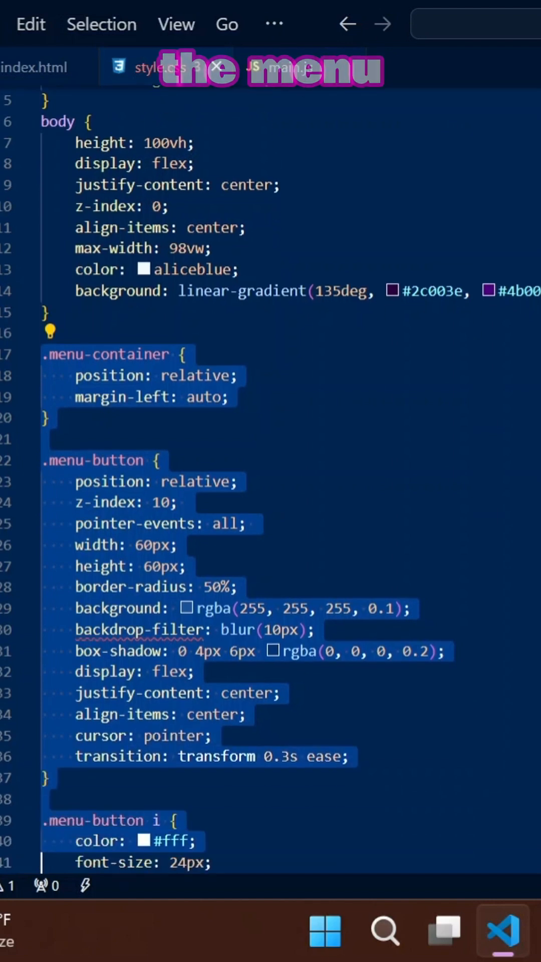
{"action": "scroll", "scroll_direction": "down", "scroll_amount": 3}
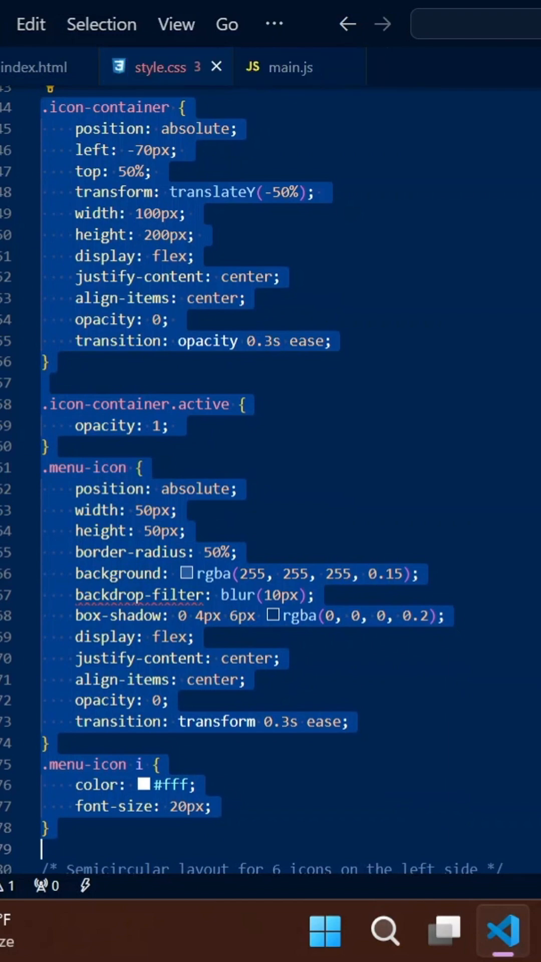
{"action": "scroll", "scroll_direction": "down", "scroll_amount": 3}
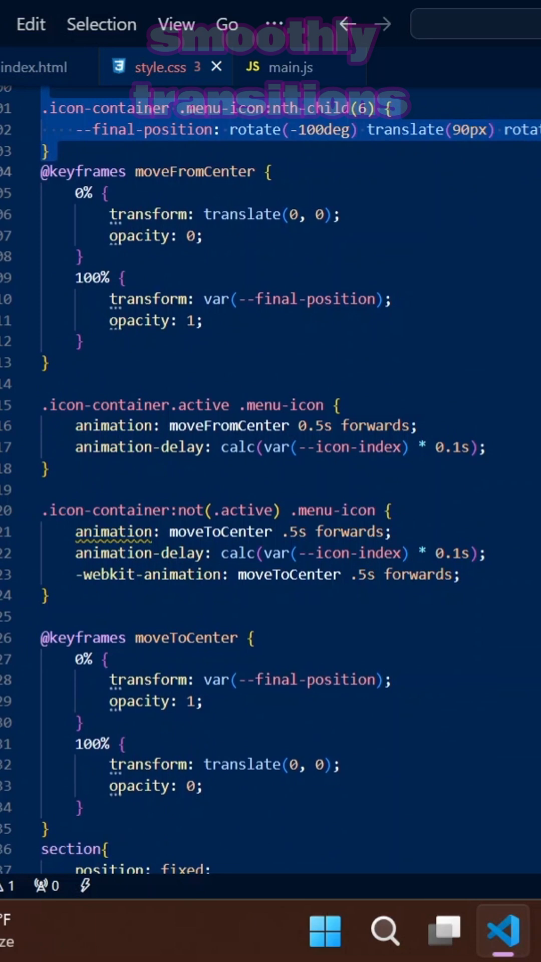
{"action": "scroll", "scroll_direction": "down", "scroll_amount": 3}
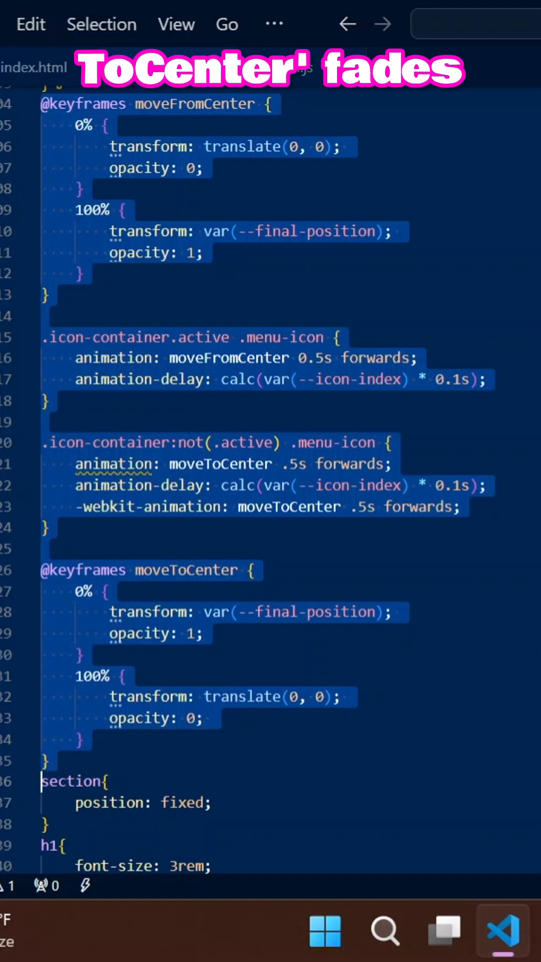
{"action": "scroll", "scroll_direction": "down", "scroll_amount": 3}
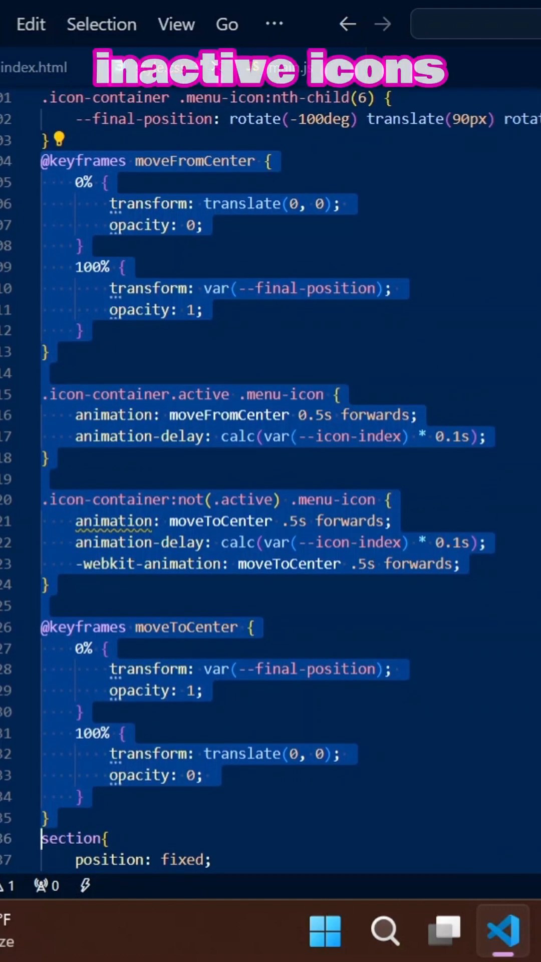
{"action": "scroll", "scroll_direction": "down", "scroll_amount": 3}
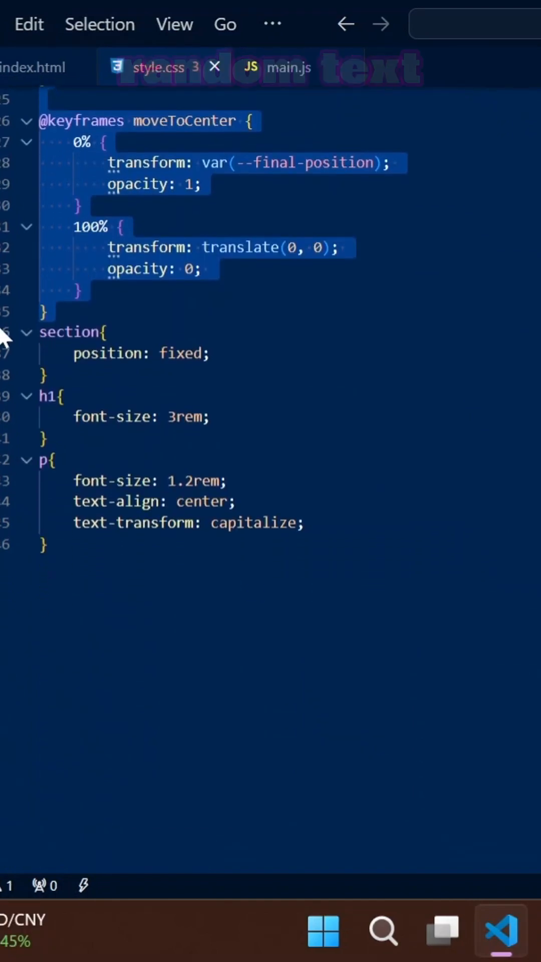